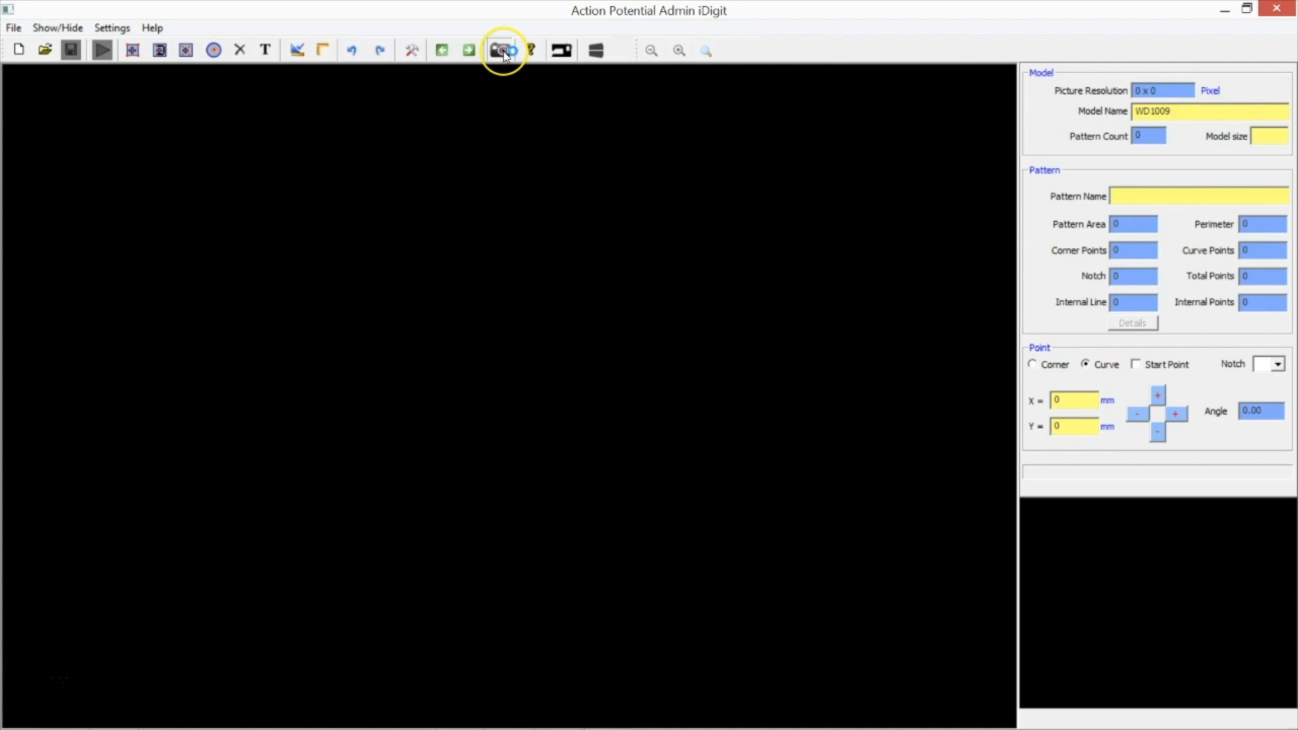
Start an iDigit image capture of the pattern for model WD1009.
left_click(501, 50)
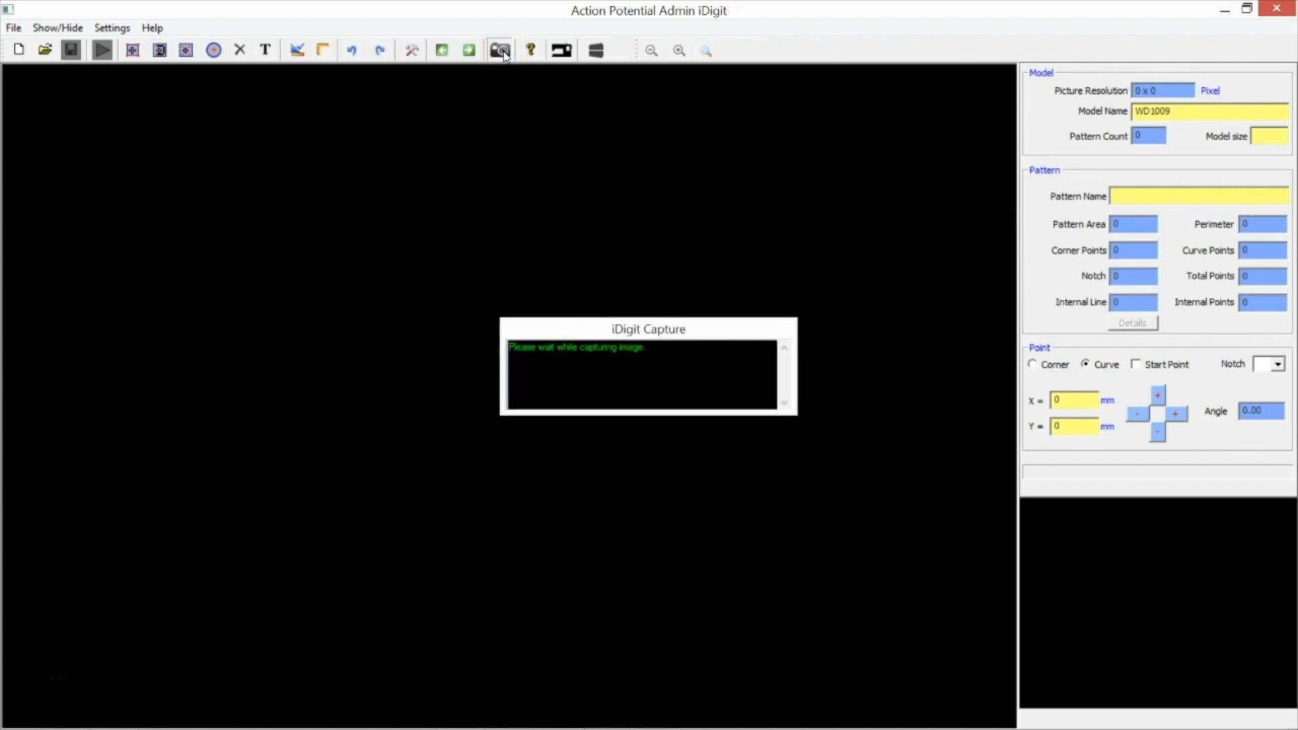